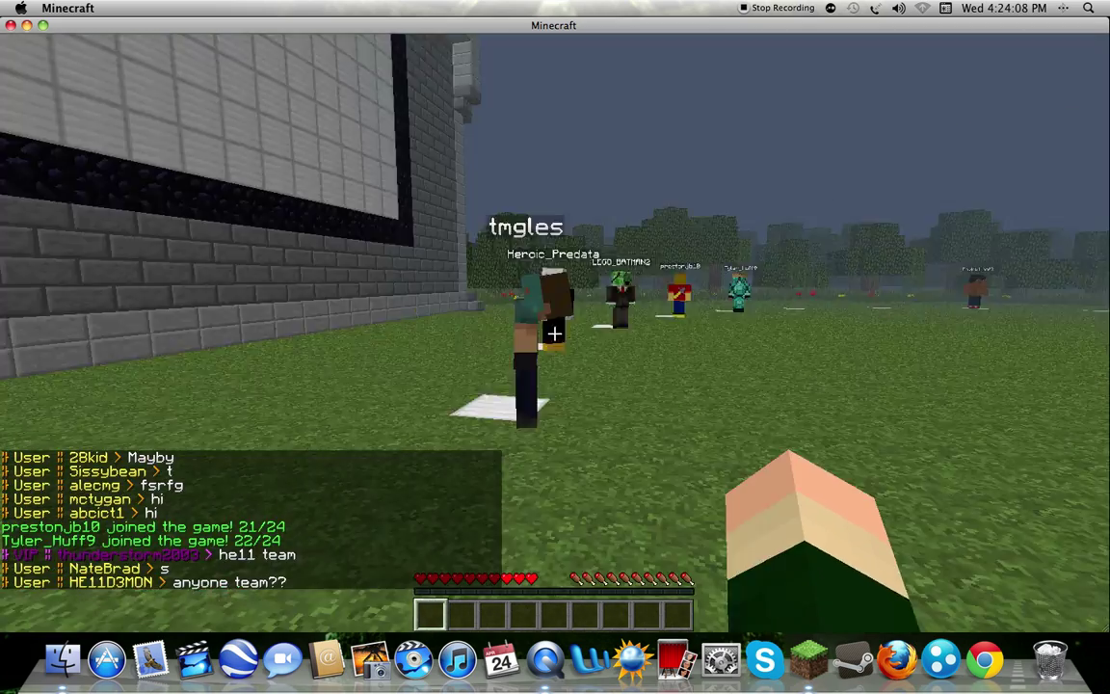
mouse_move(555, 333)
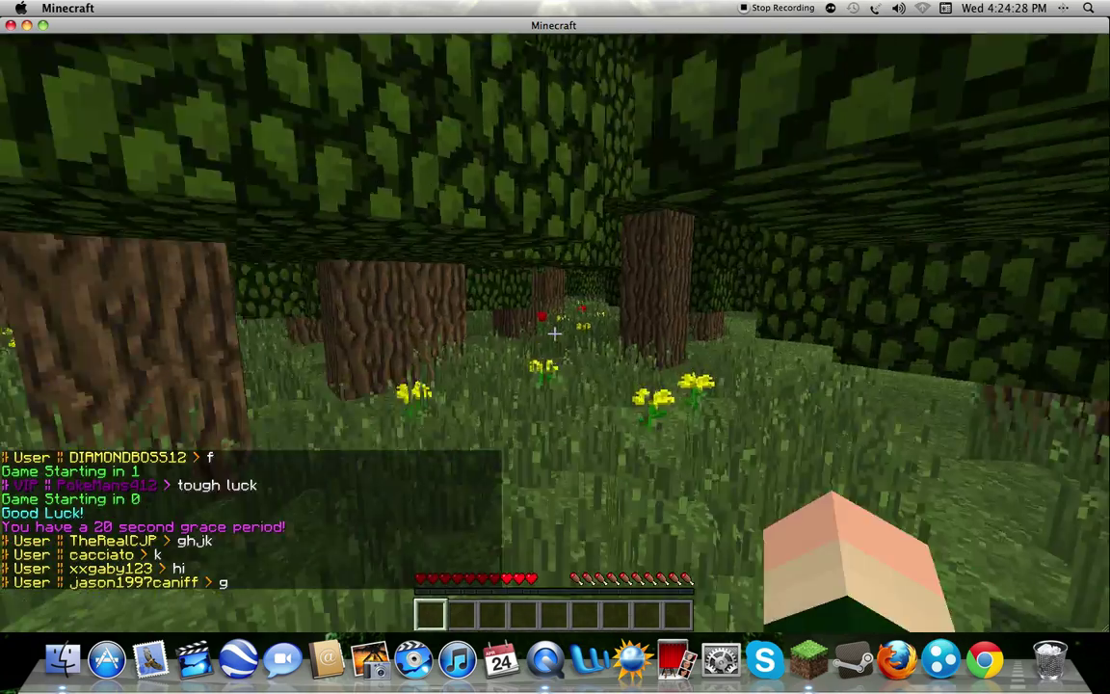
mouse_move(555, 332)
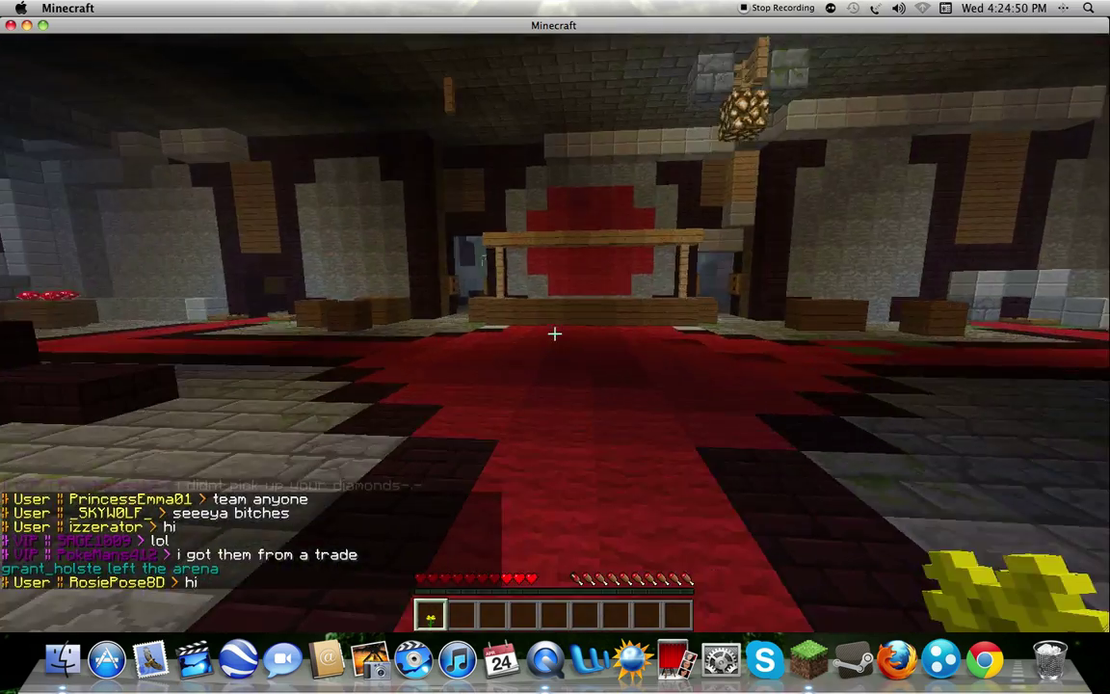
mouse_move(555, 336)
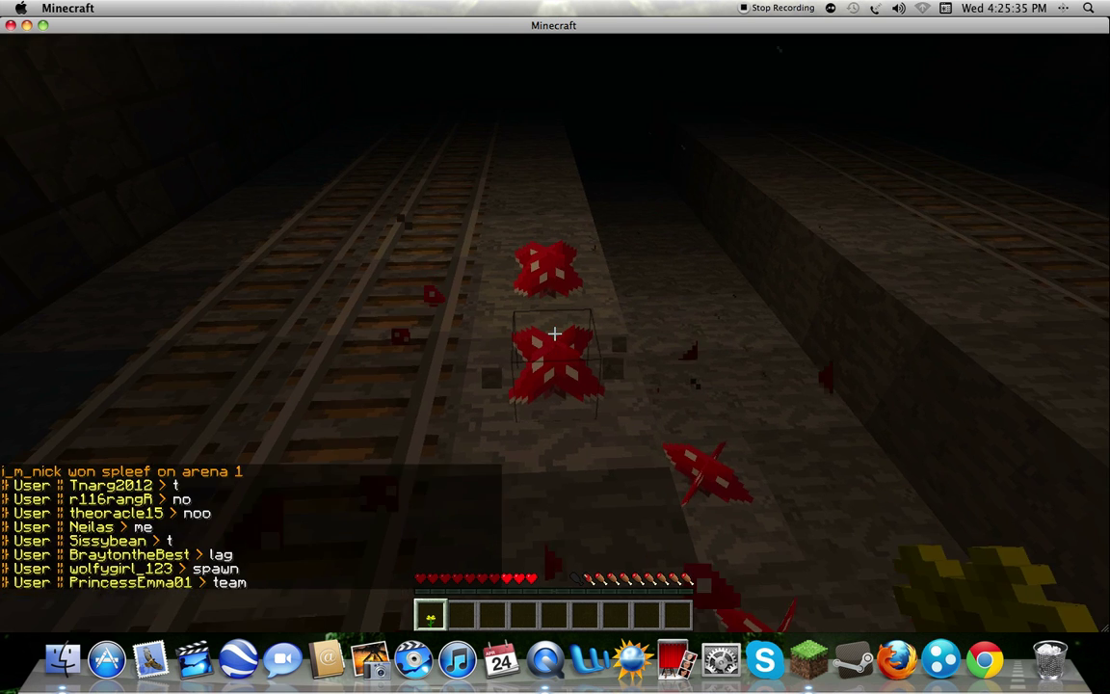
- Pause the game, view the video settings (brightness at Bright), and return to the game menu
key(escape)
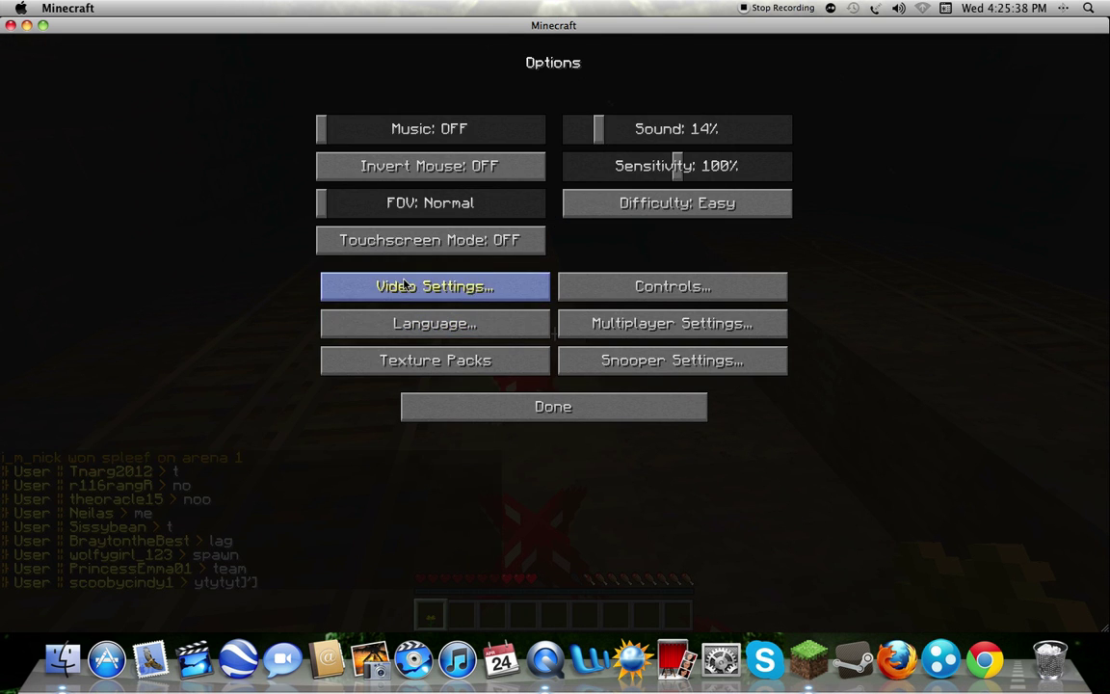
click(434, 285)
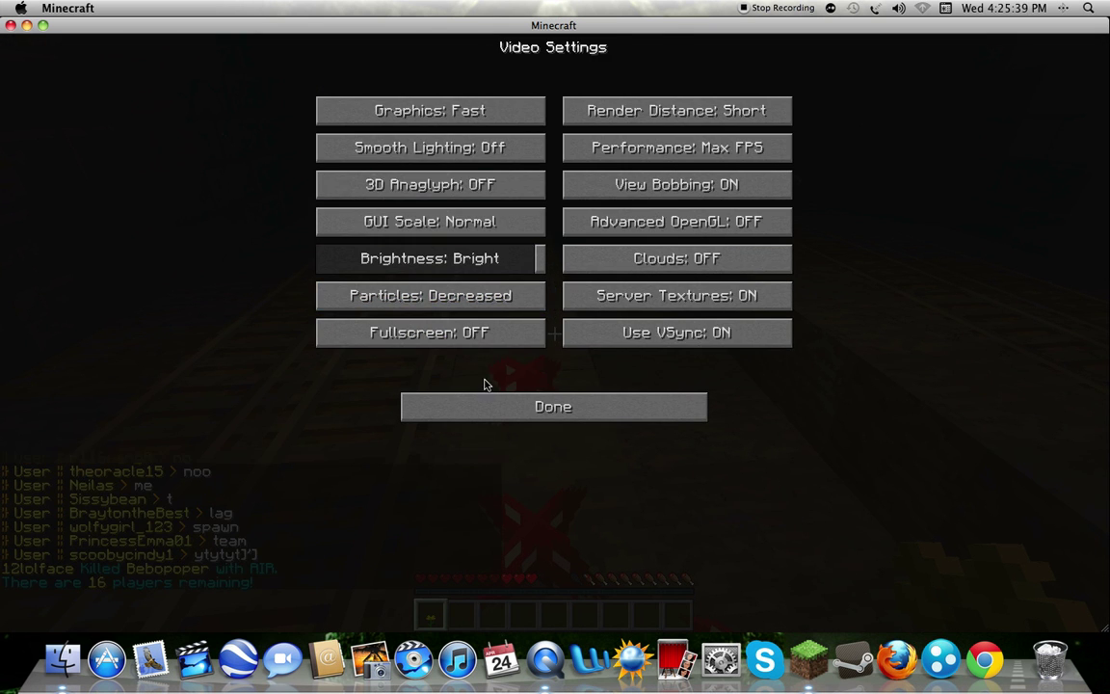
click(553, 404)
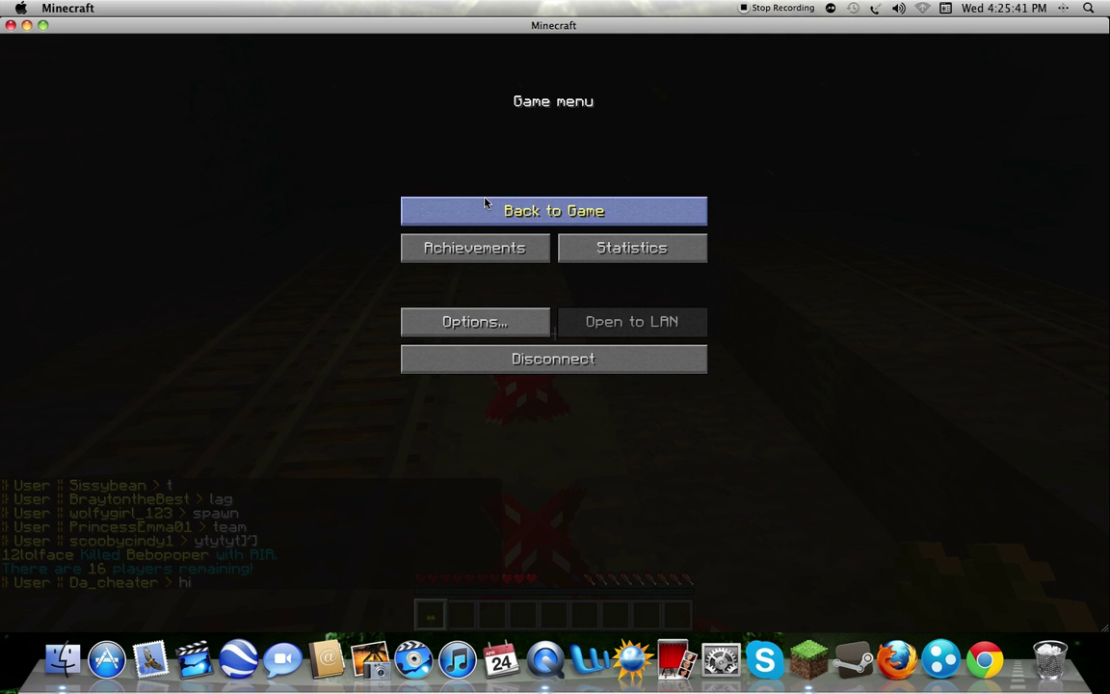
click(553, 210)
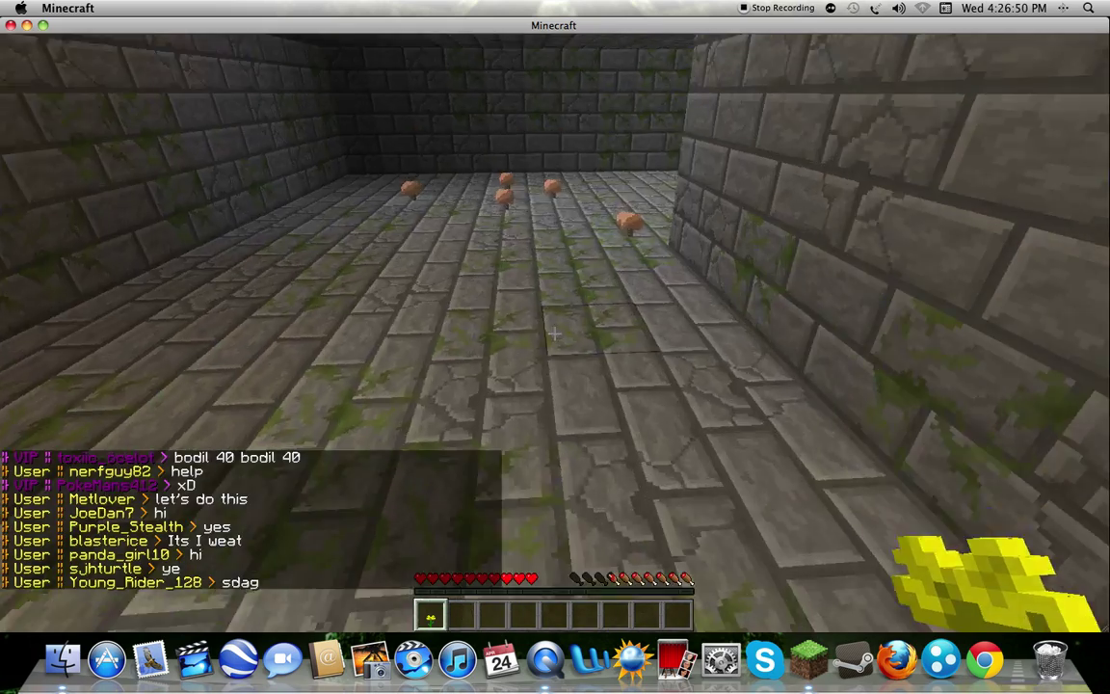
mouse_move(556, 336)
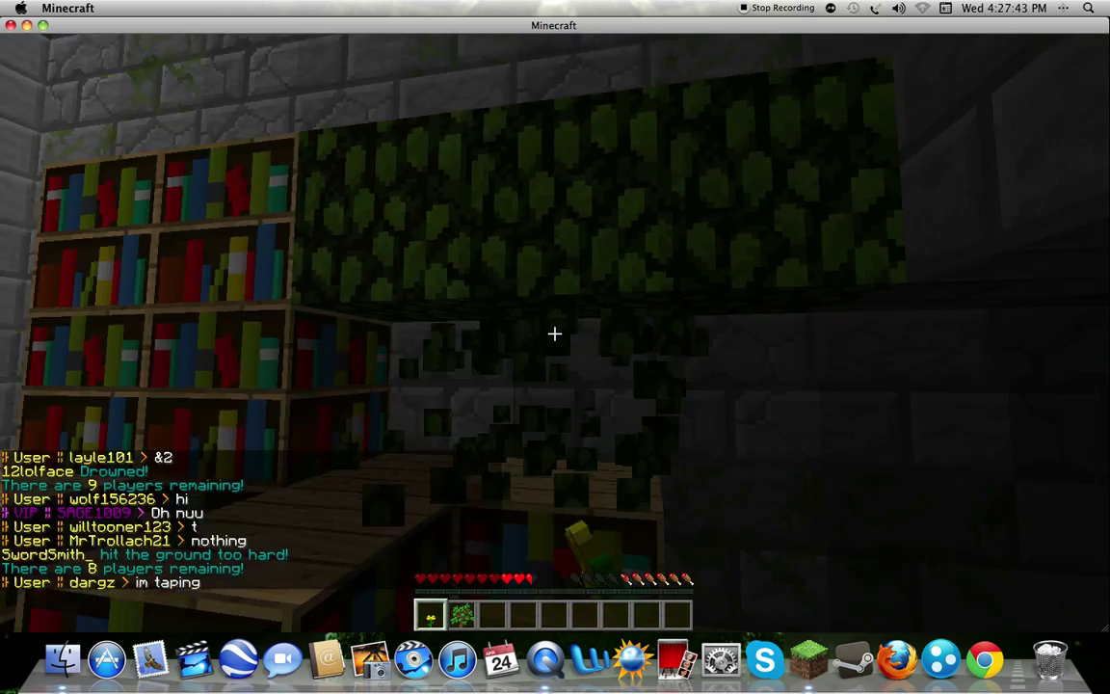
mouse_move(555, 335)
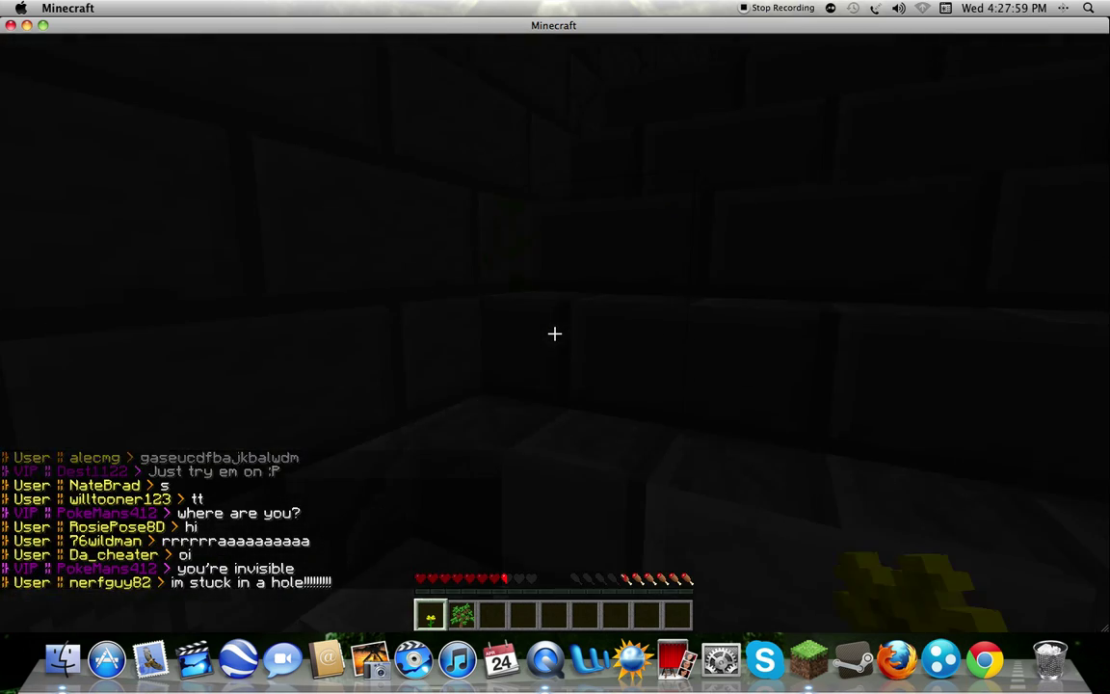
mouse_move(555, 334)
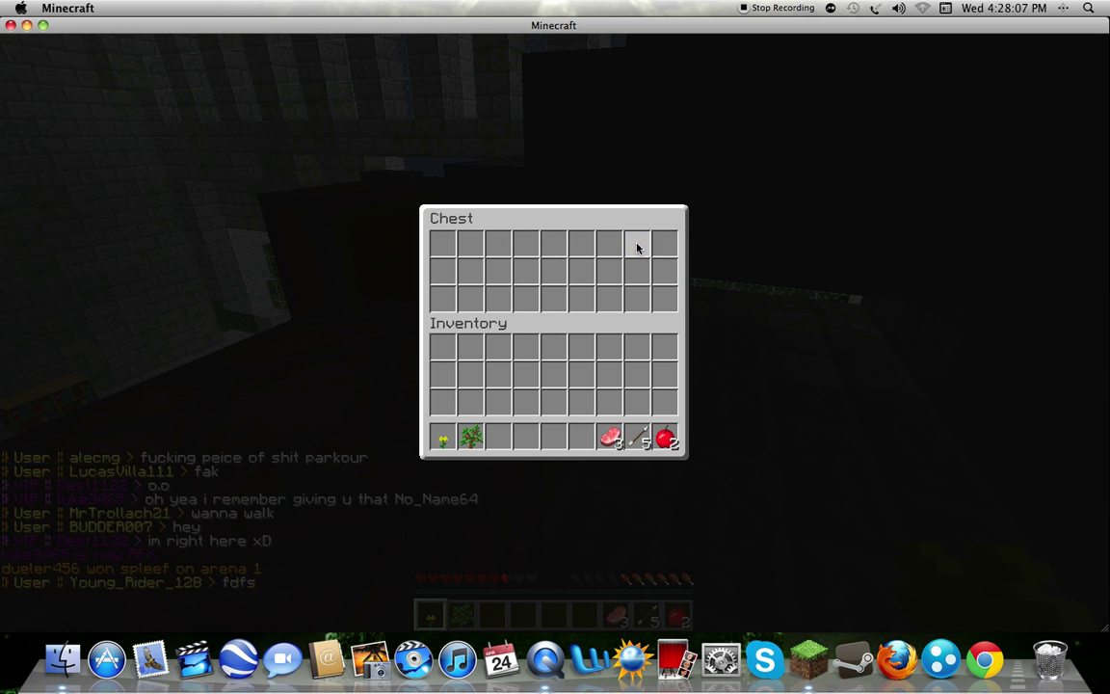
- Close the looted chest and resume exploring the stone-brick room
key(escape)
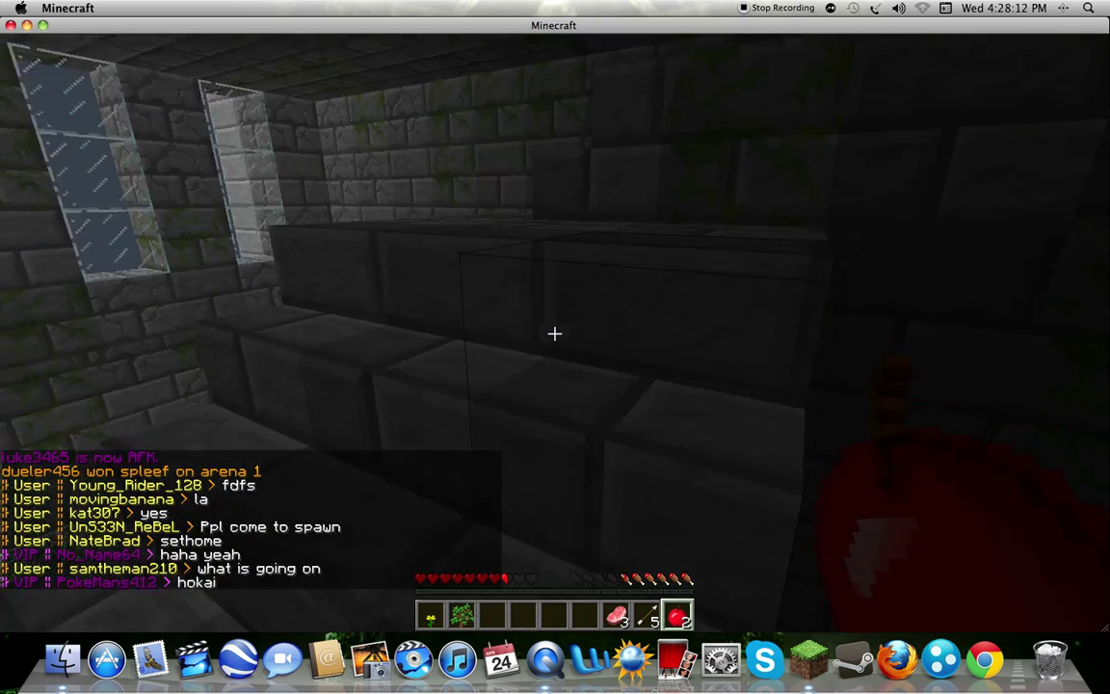
mouse_move(555, 335)
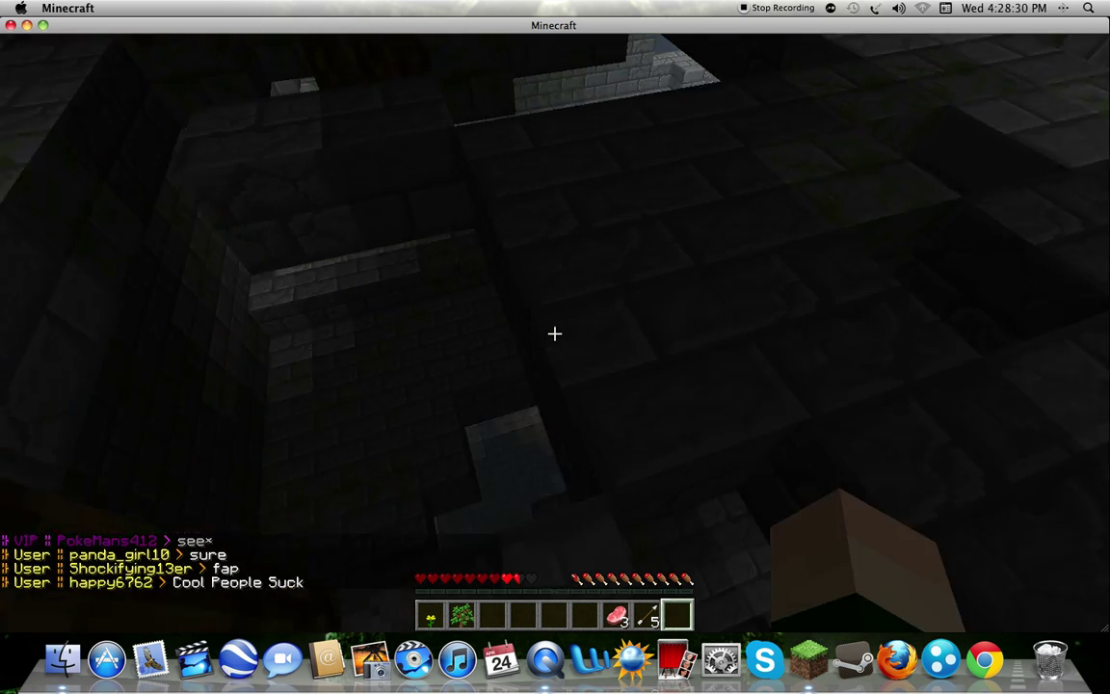
mouse_move(555, 334)
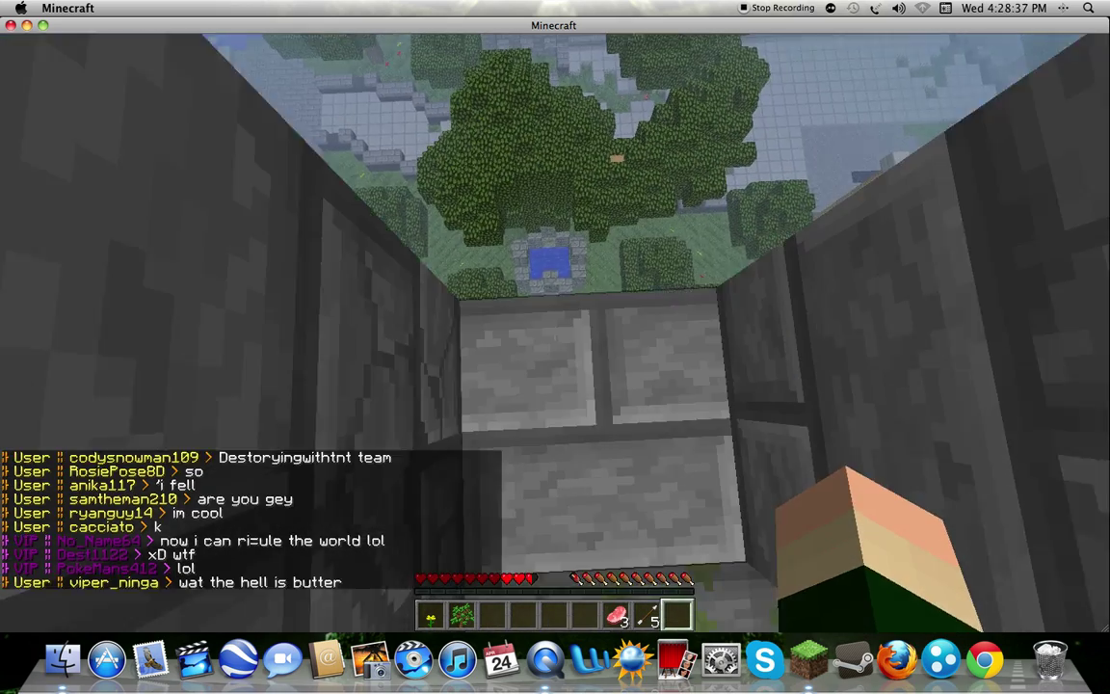
mouse_move(555, 332)
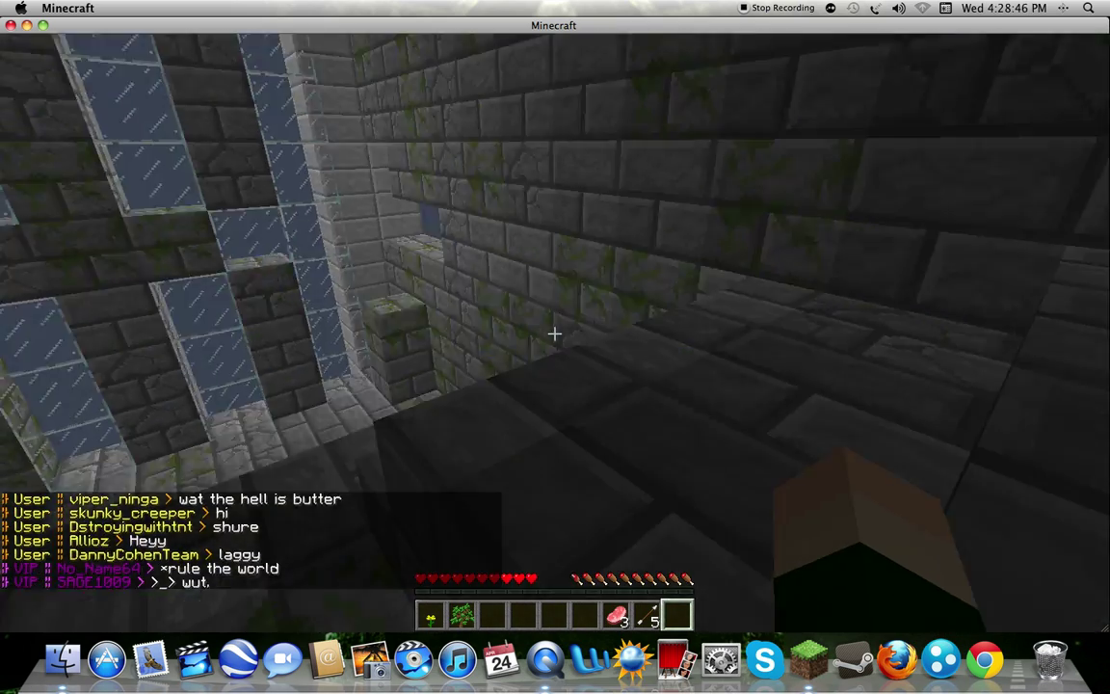
mouse_move(555, 336)
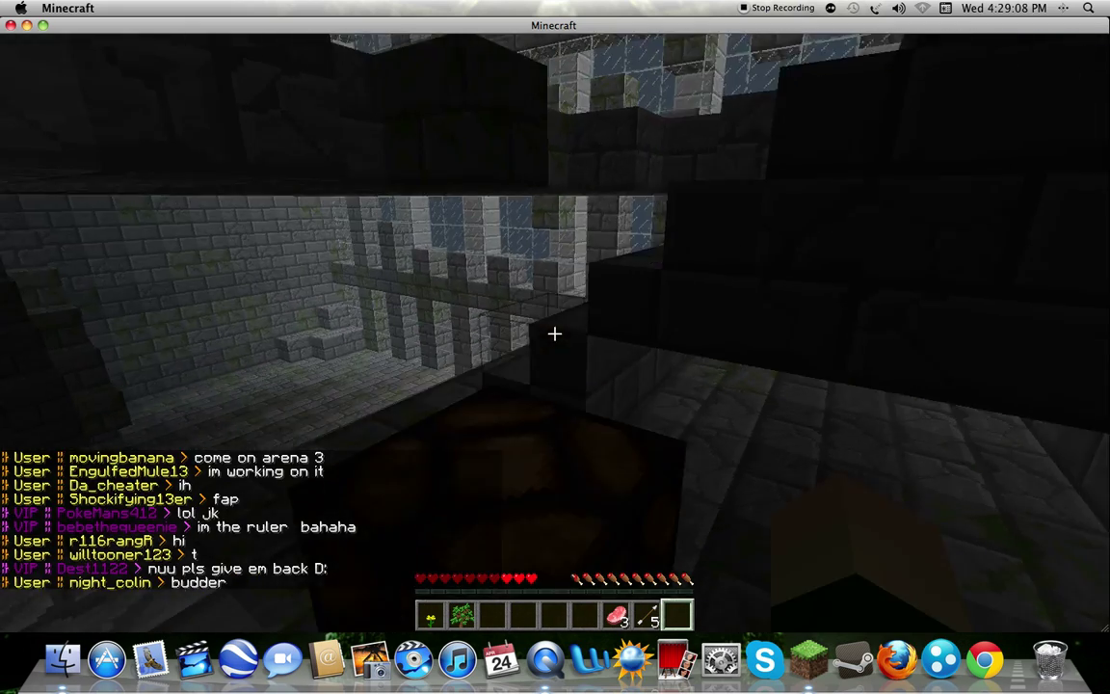
- Pause the round near the forest opening, leaving the game menu up
key(Escape)
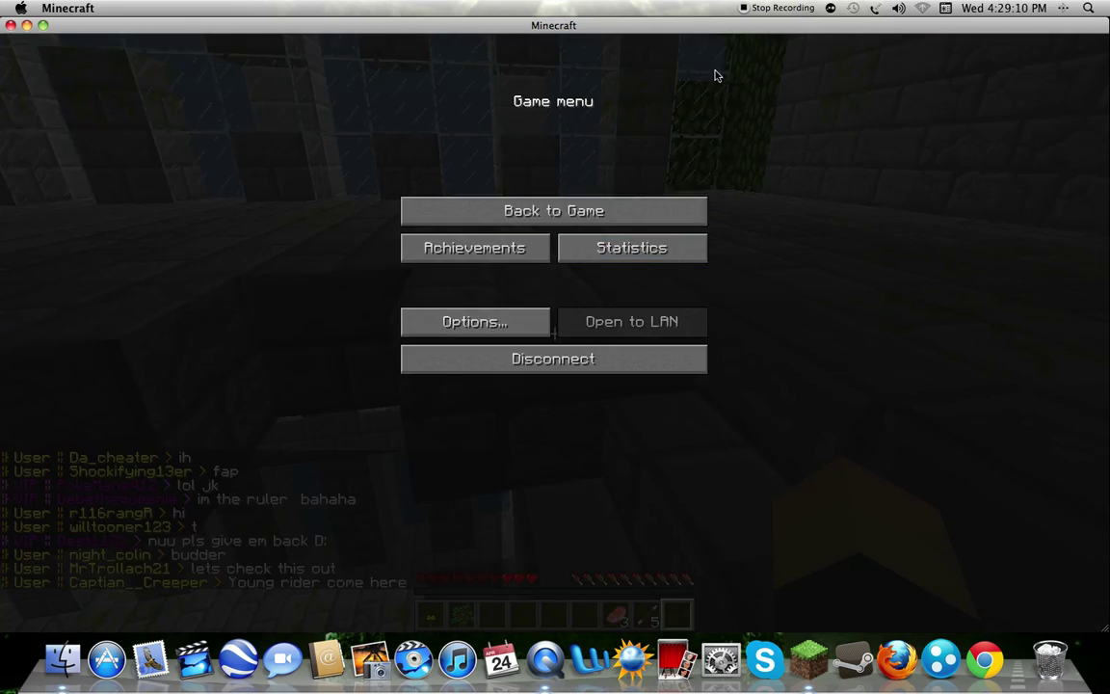